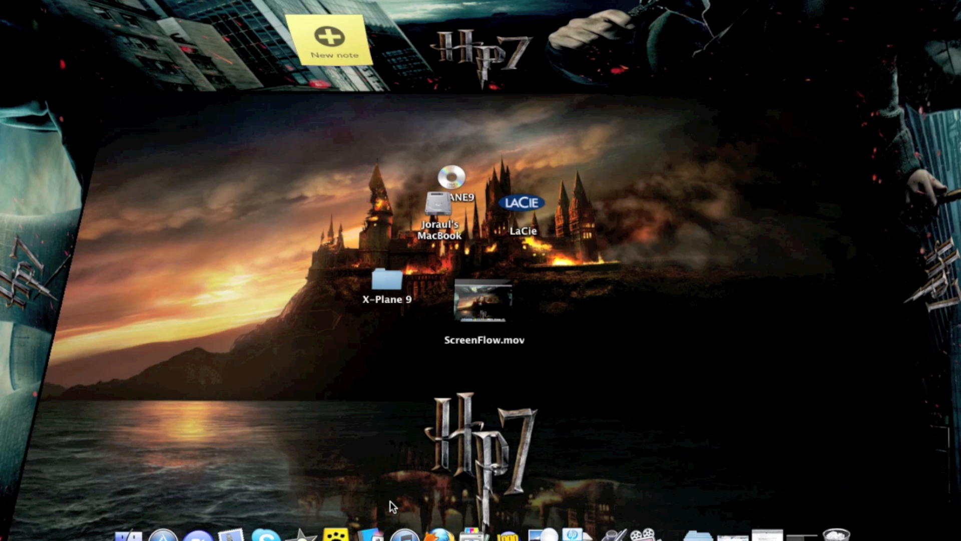
mouse_move(729, 536)
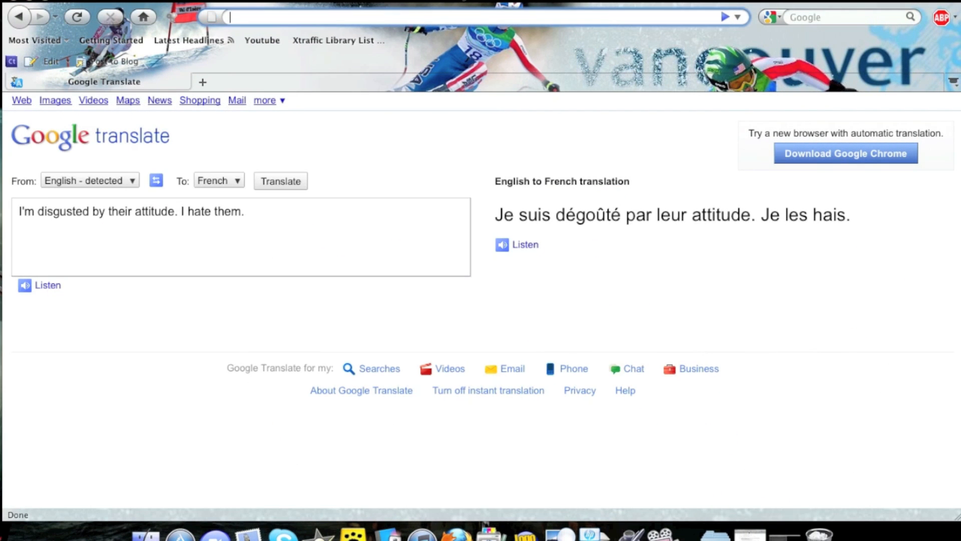
type("wwww")
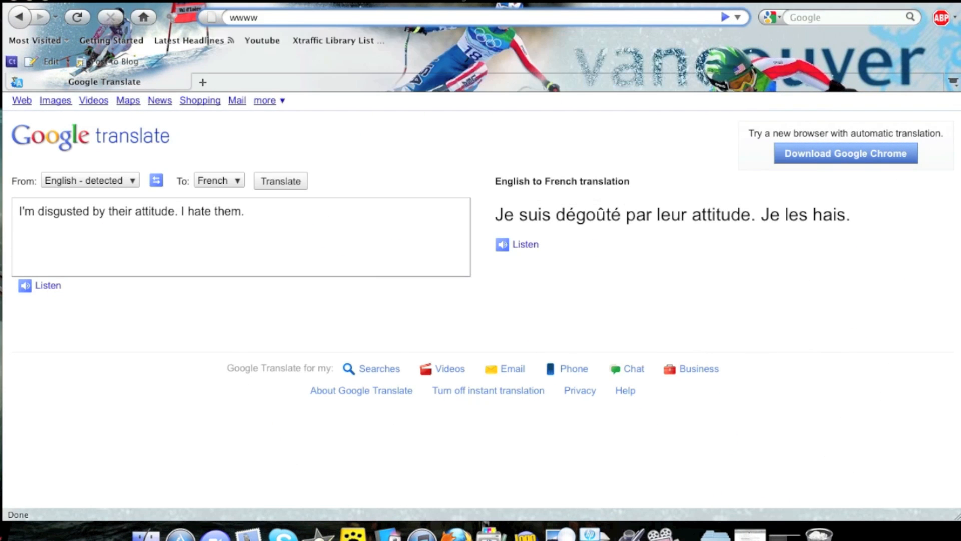
type("www.apple.com/ca/")
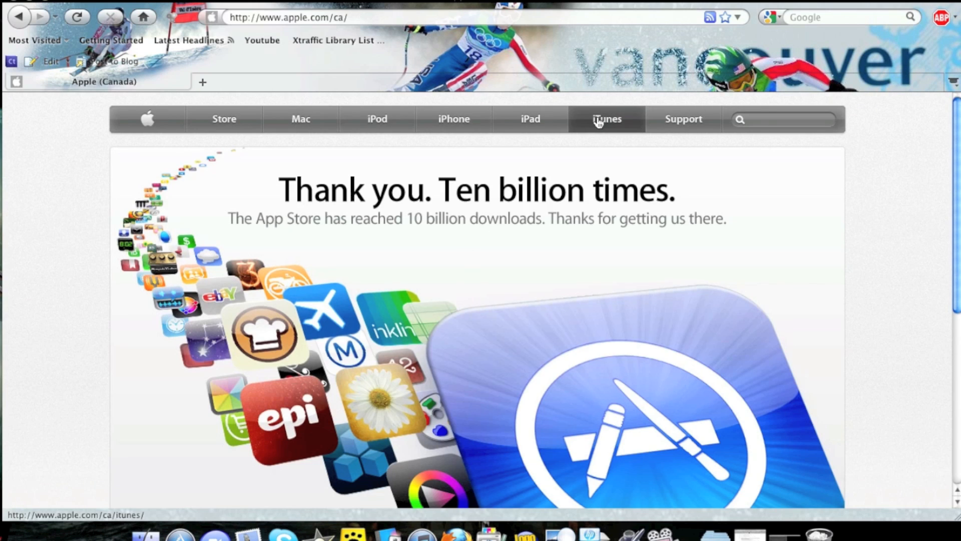
left_click(606, 118)
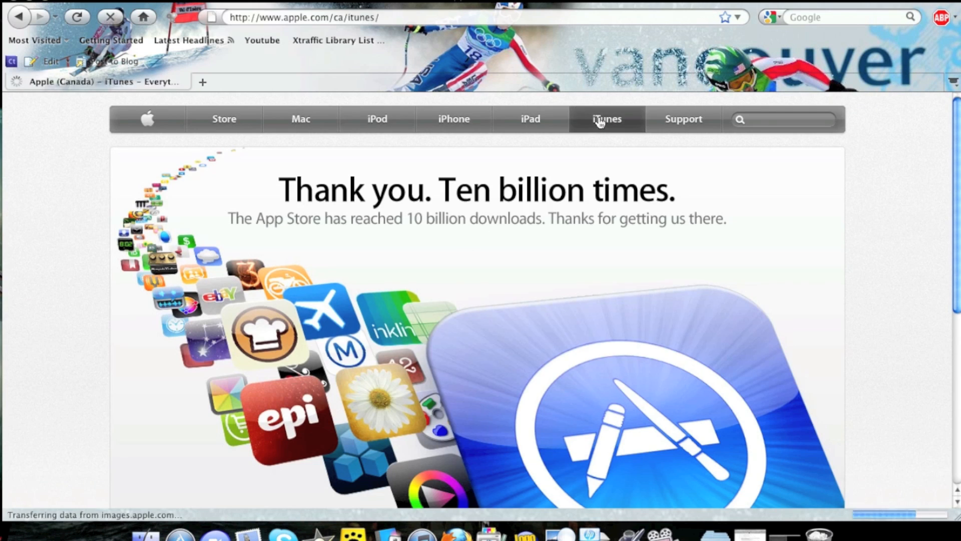
left_click(606, 120)
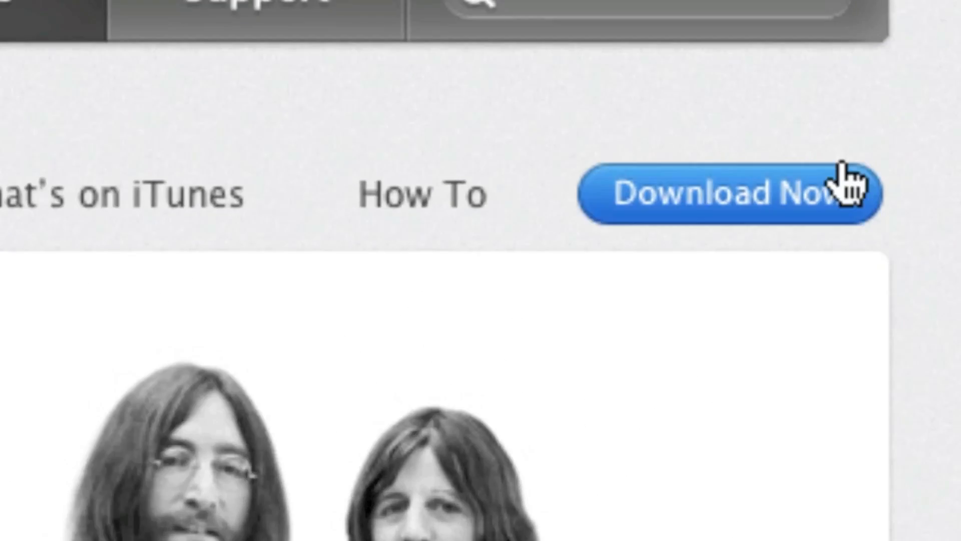
mouse_move(843, 196)
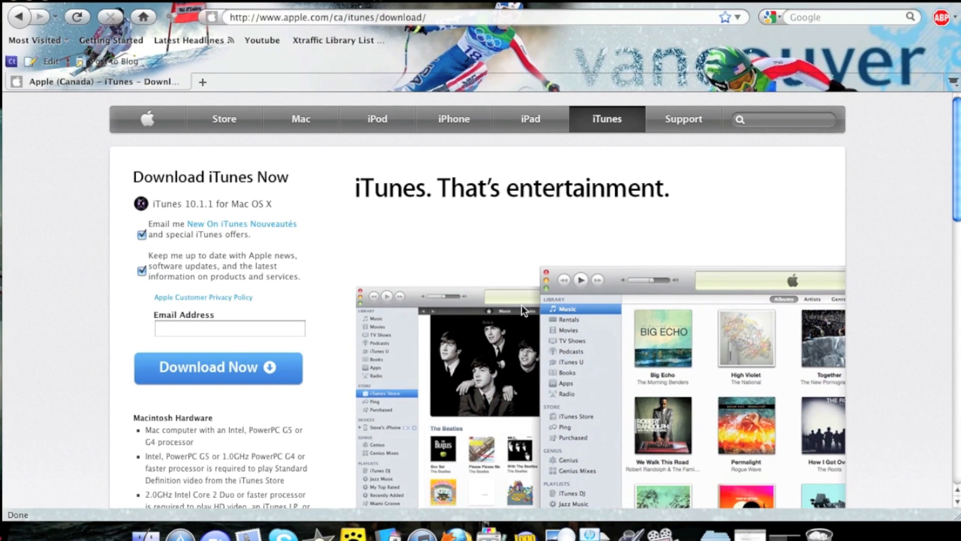
mouse_move(161, 294)
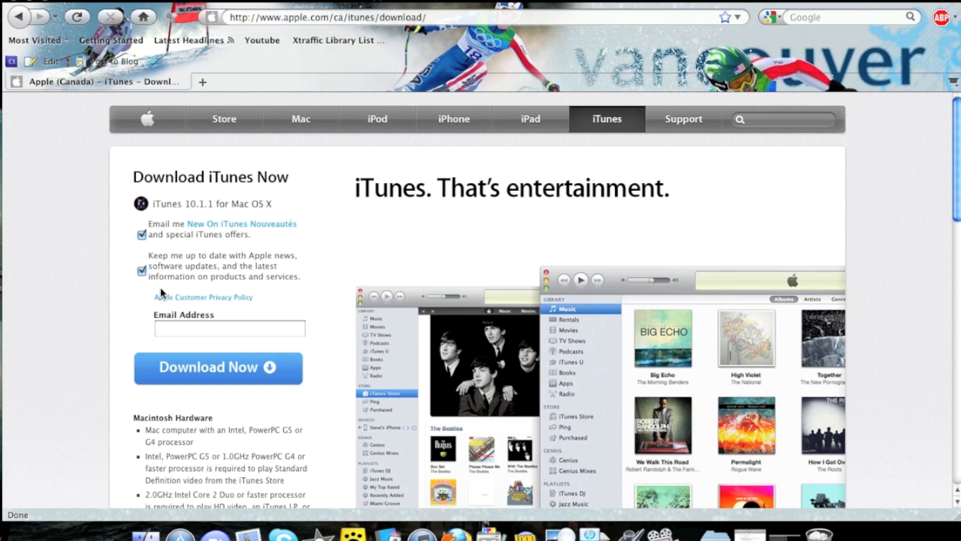
mouse_move(213, 295)
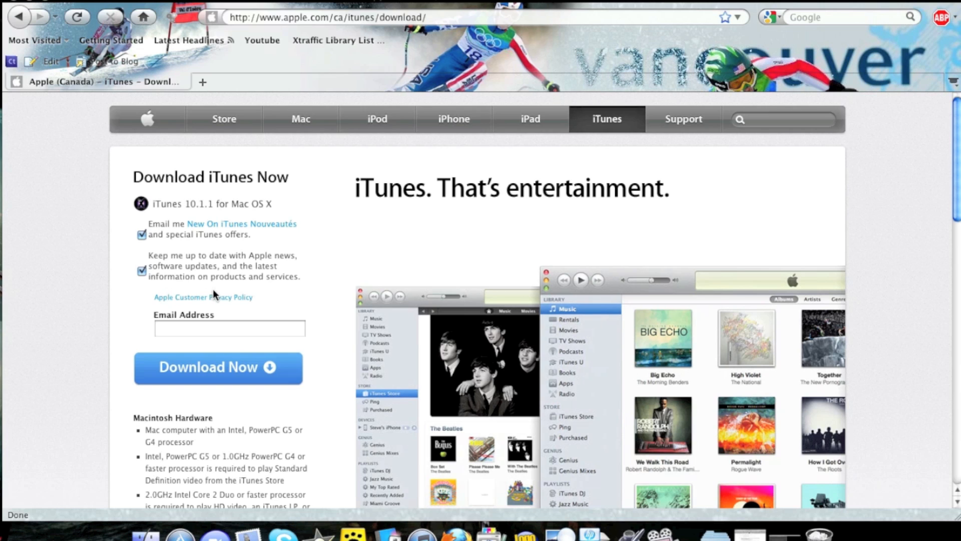
mouse_move(215, 296)
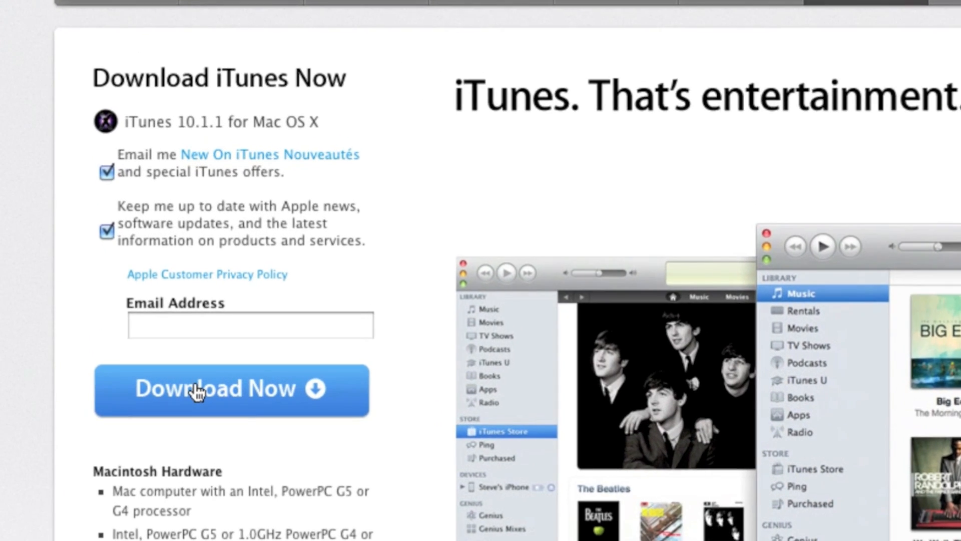
Step: Scroll down to the iTunes system requirements and view the Windows requirements
scroll("down", 3)
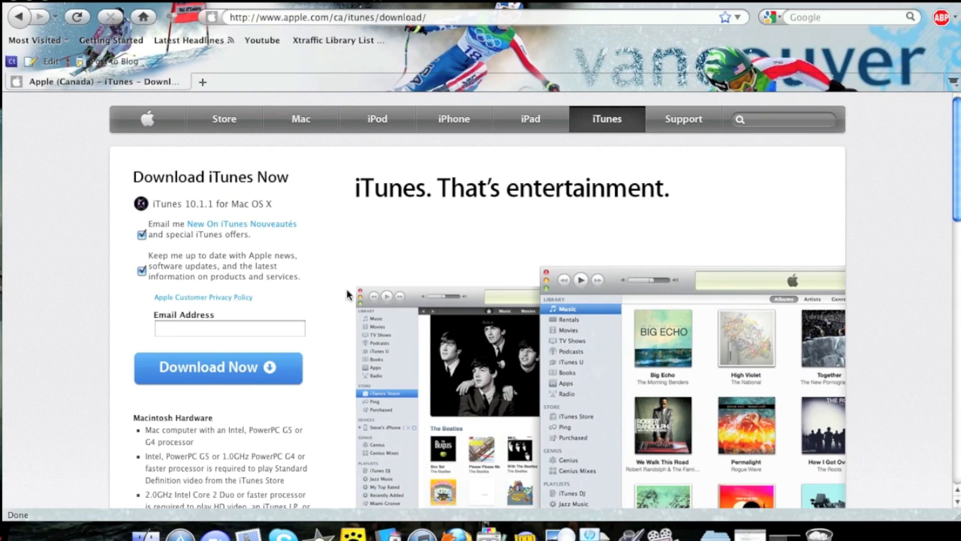
scroll("down", 3)
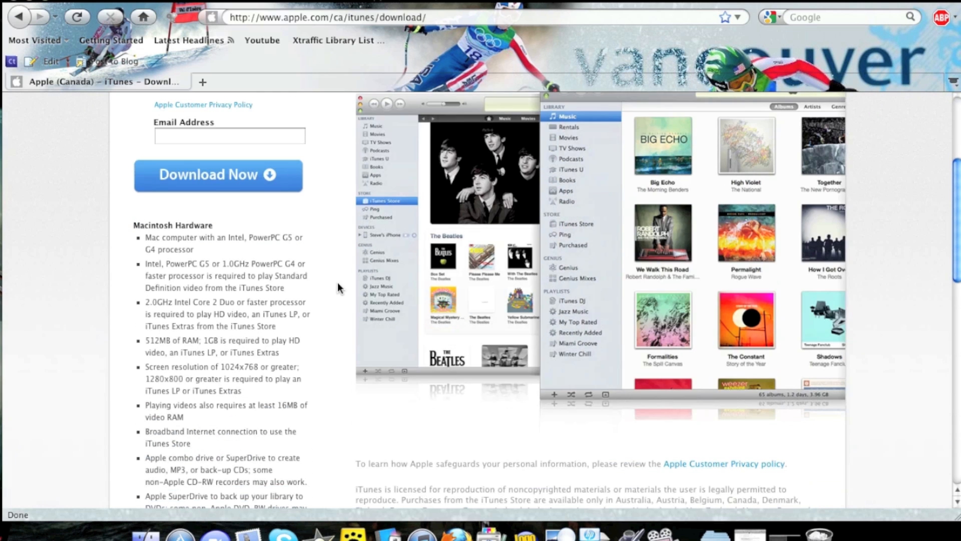
scroll("down", 3)
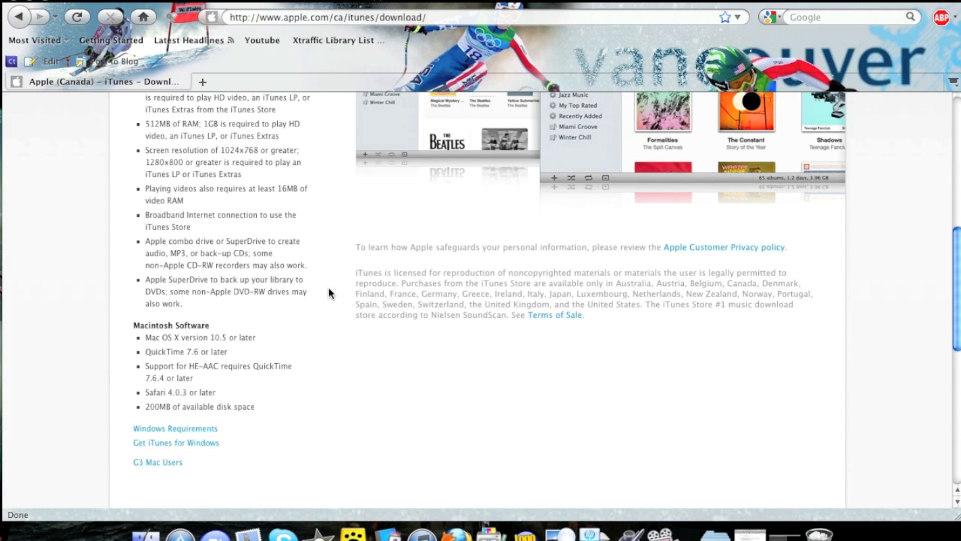
scroll("down", 3)
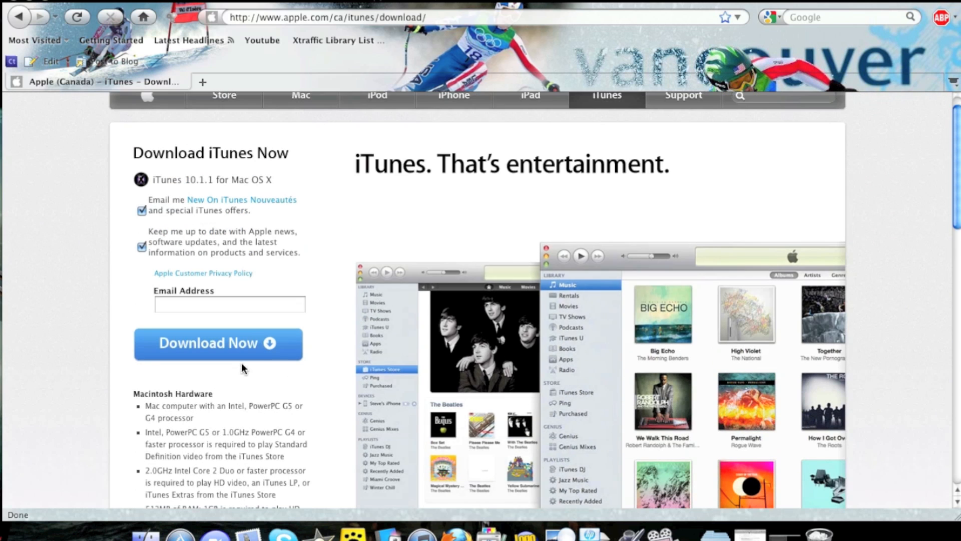
scroll("down", 3)
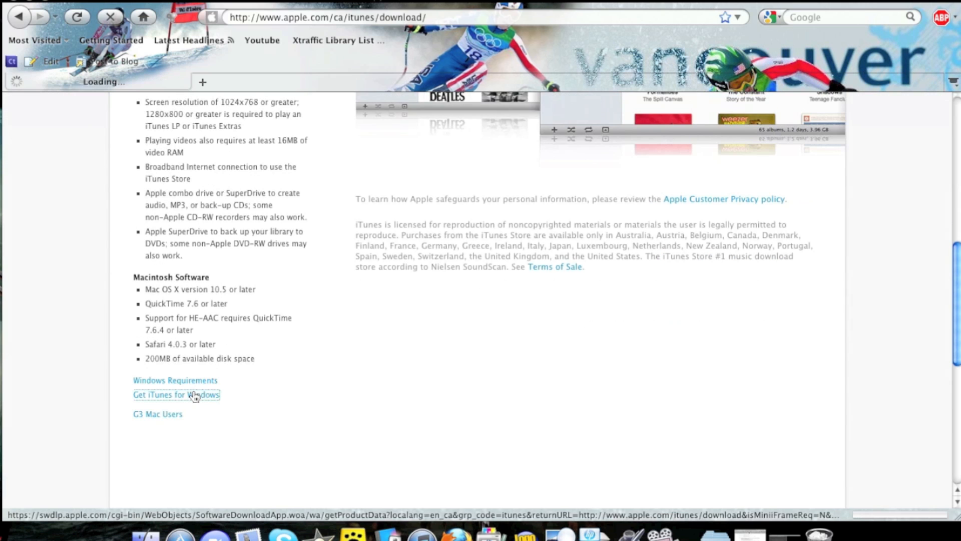
left_click(177, 394)
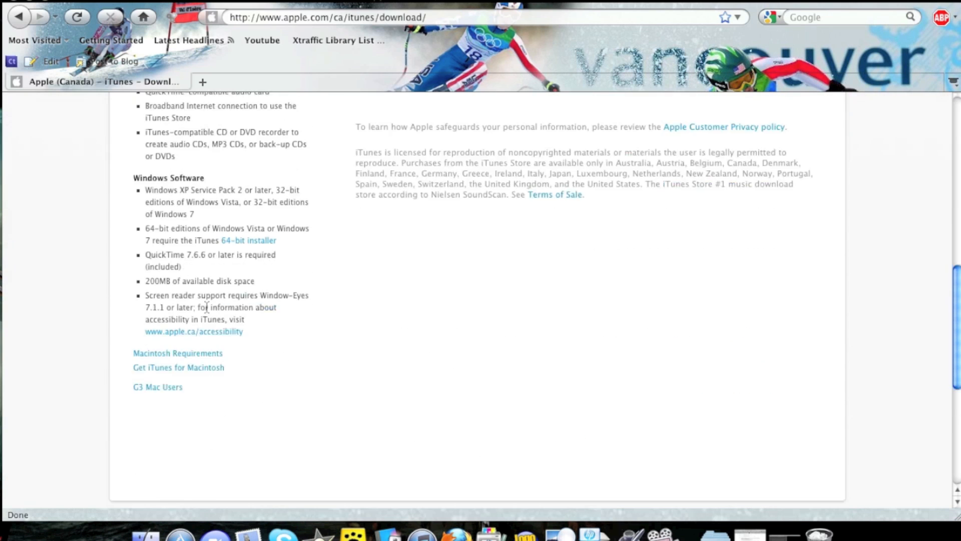
Step: Switch back to the Macintosh requirements and request the iTunes 10.1.1 Mac OS X download
scroll("down", 3)
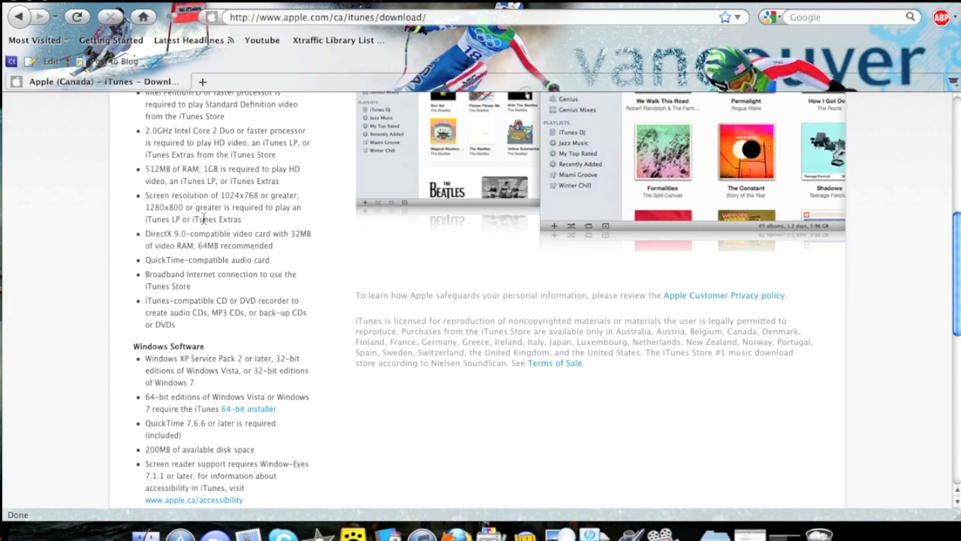
scroll("down", 3)
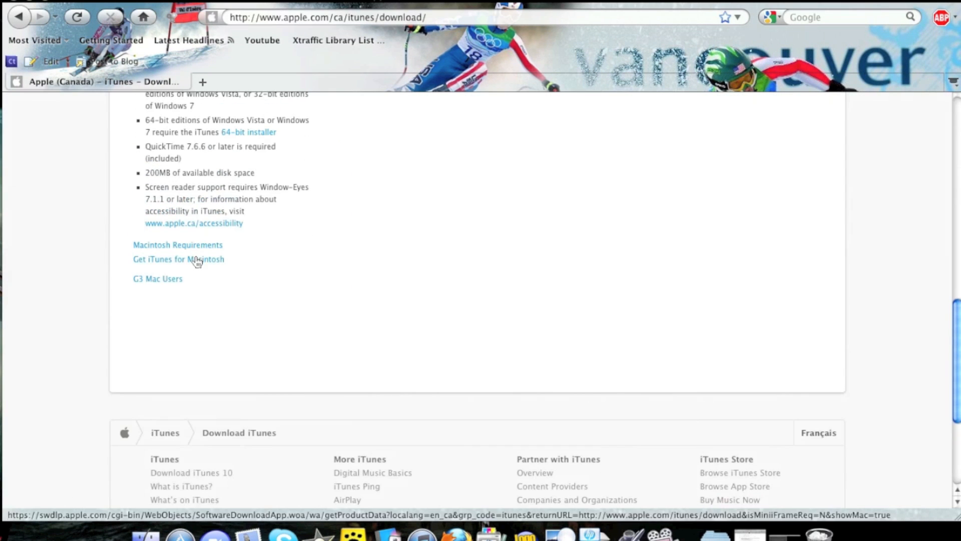
left_click(178, 259)
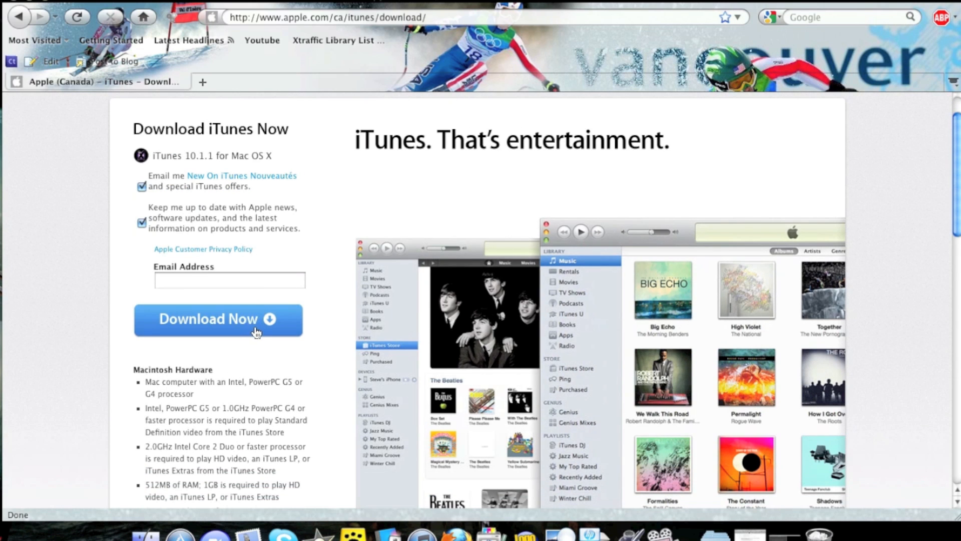
left_click(218, 319)
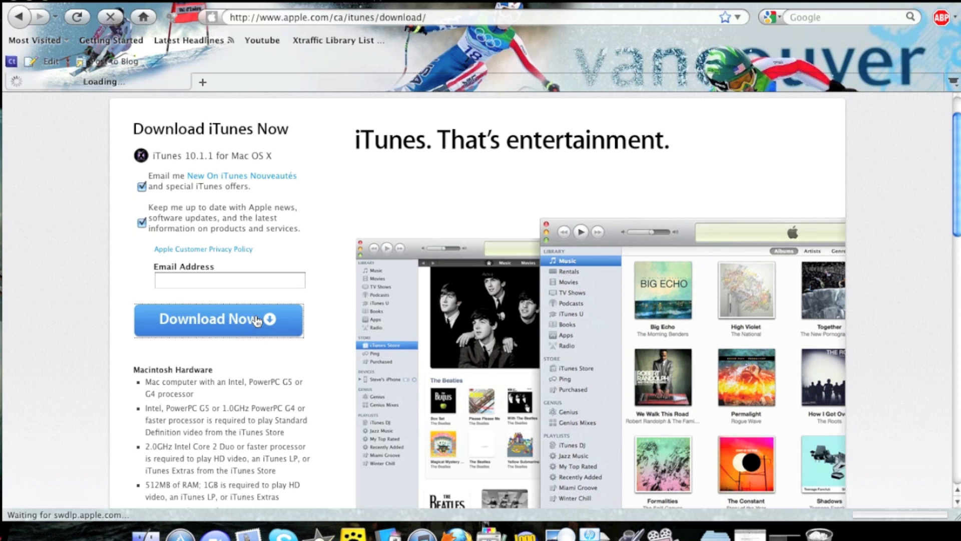
left_click(216, 319)
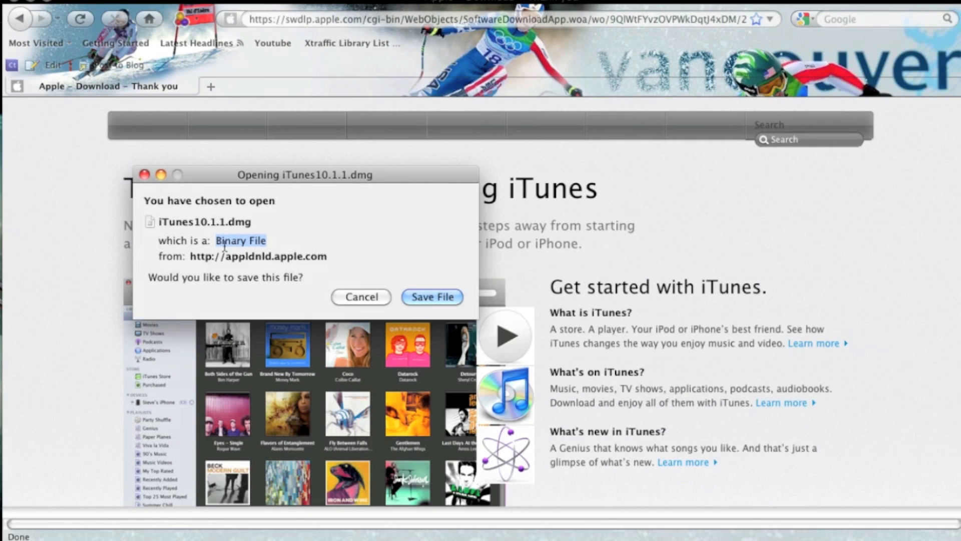
Step: Save iTunes10.1.1.dmg to the Mac
left_click(431, 297)
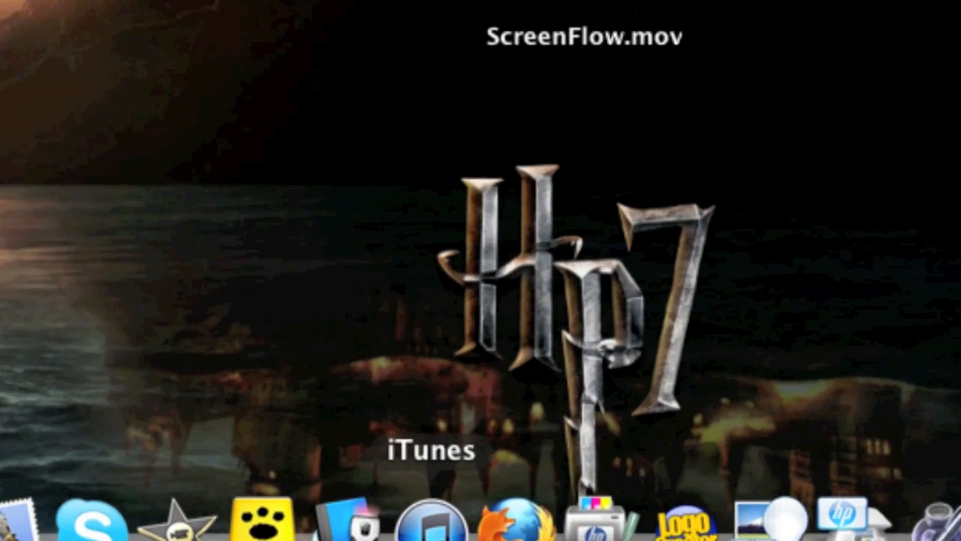
Step: Launch iTunes and wait for the plugged-in iPod to appear under Devices
left_click(429, 524)
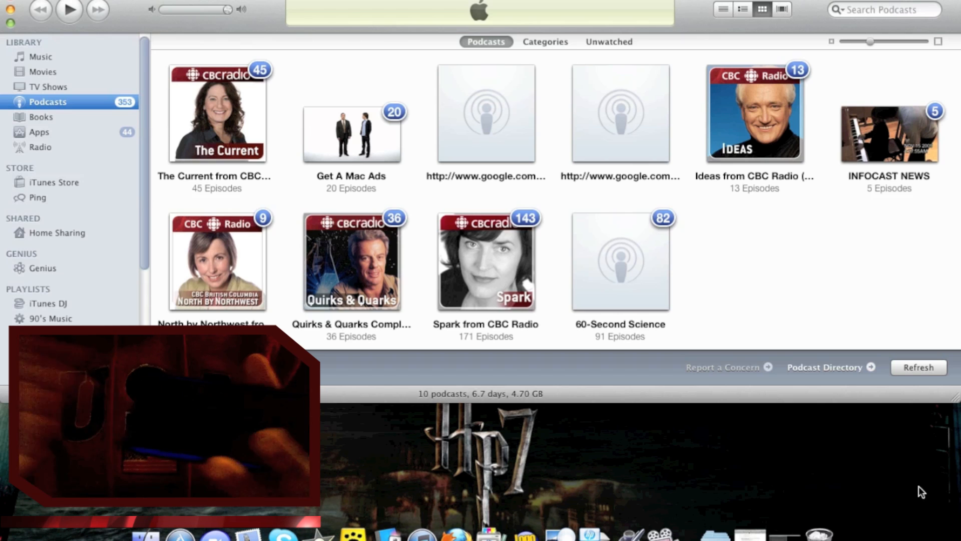
mouse_move(705, 357)
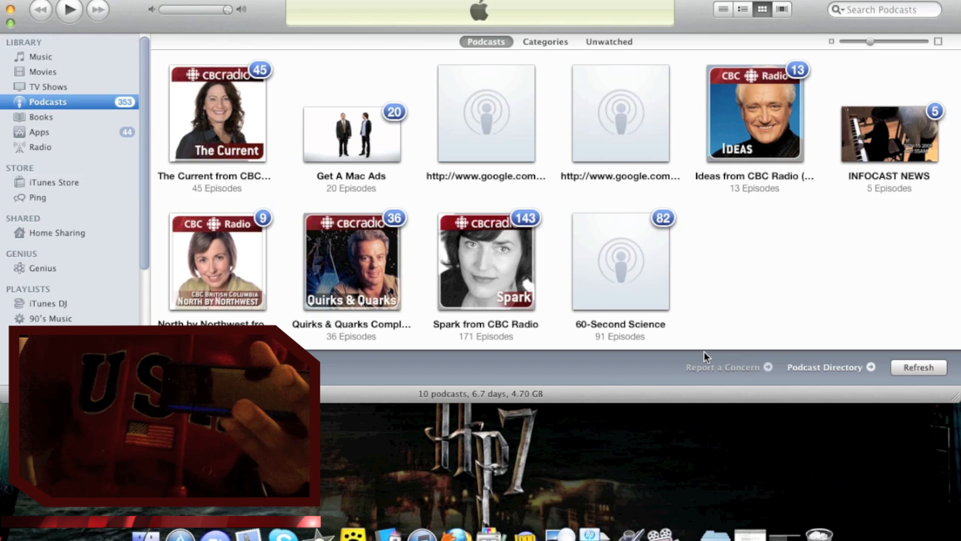
mouse_move(622, 361)
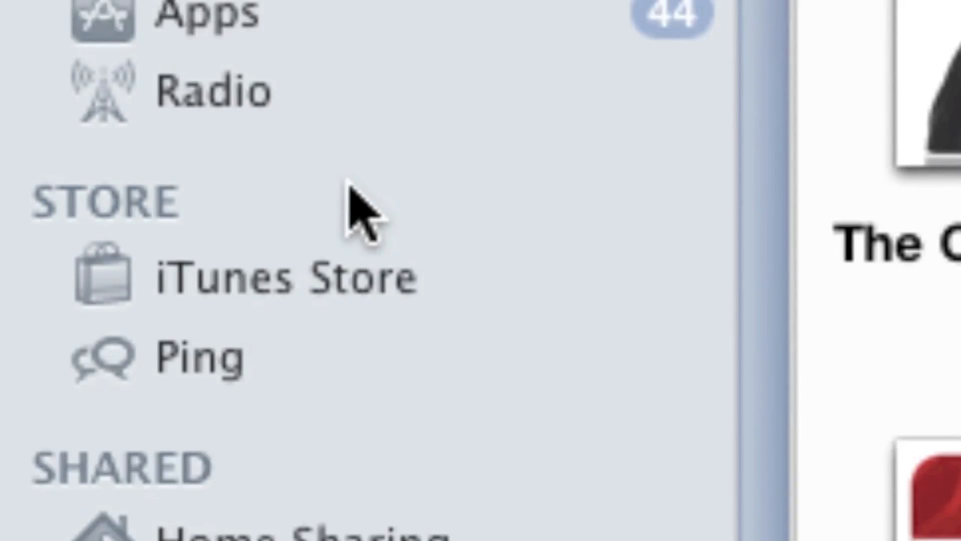
left_click(83, 74)
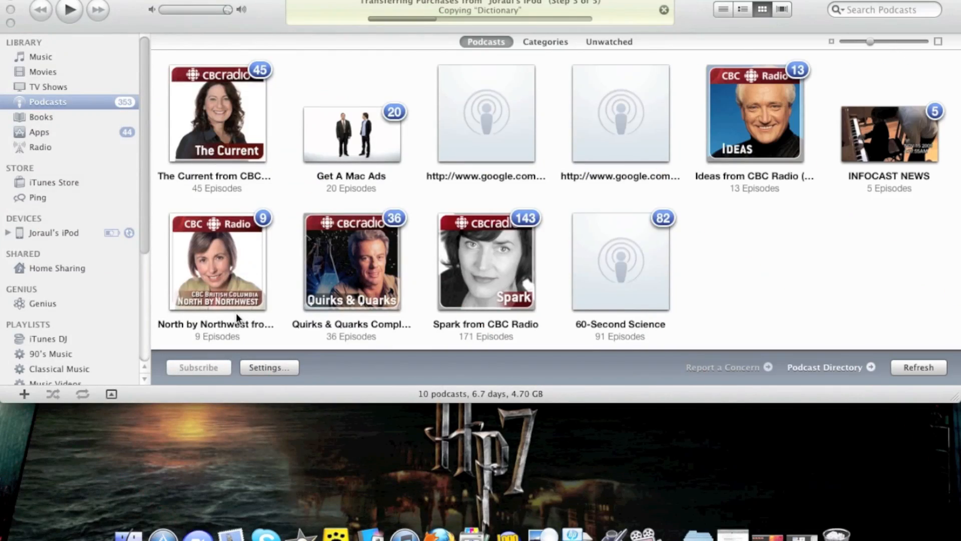
mouse_move(180, 394)
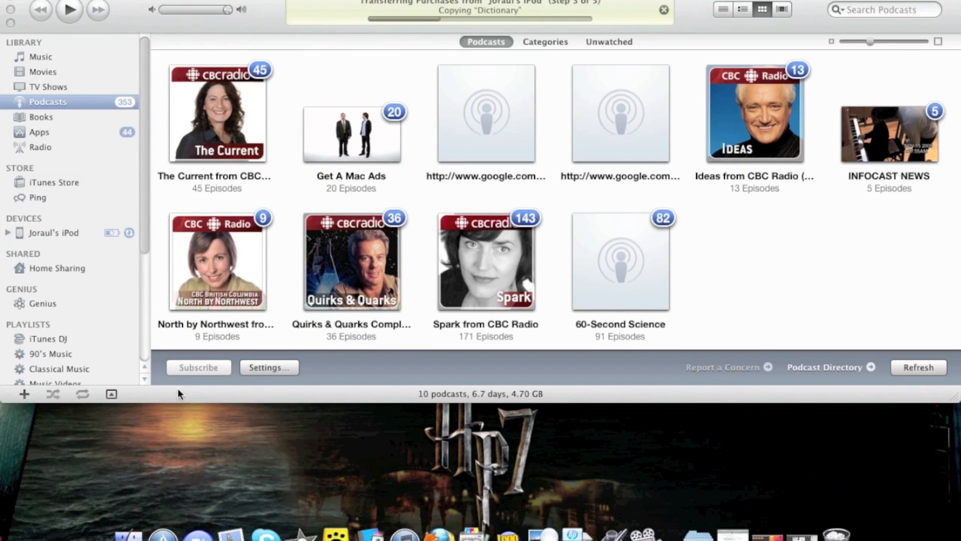
mouse_move(197, 282)
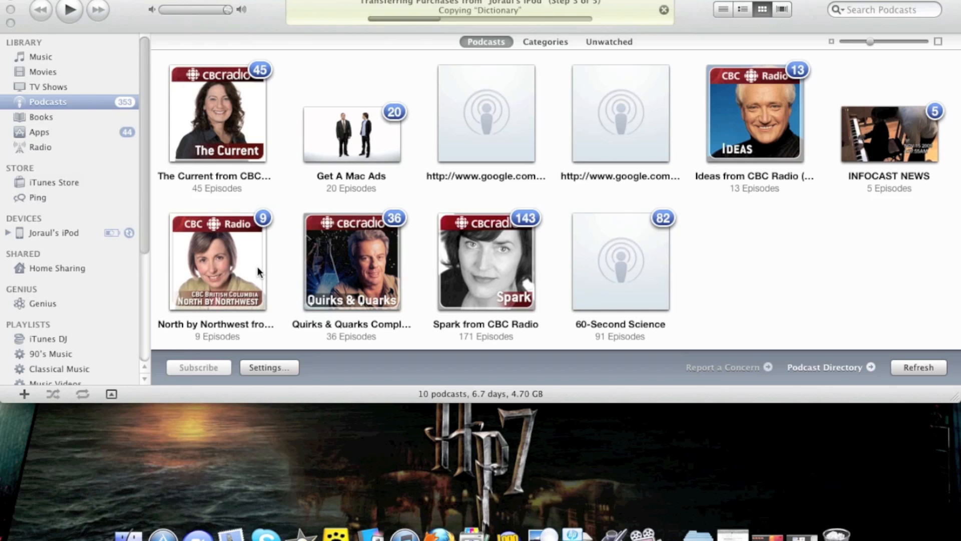
mouse_move(23, 225)
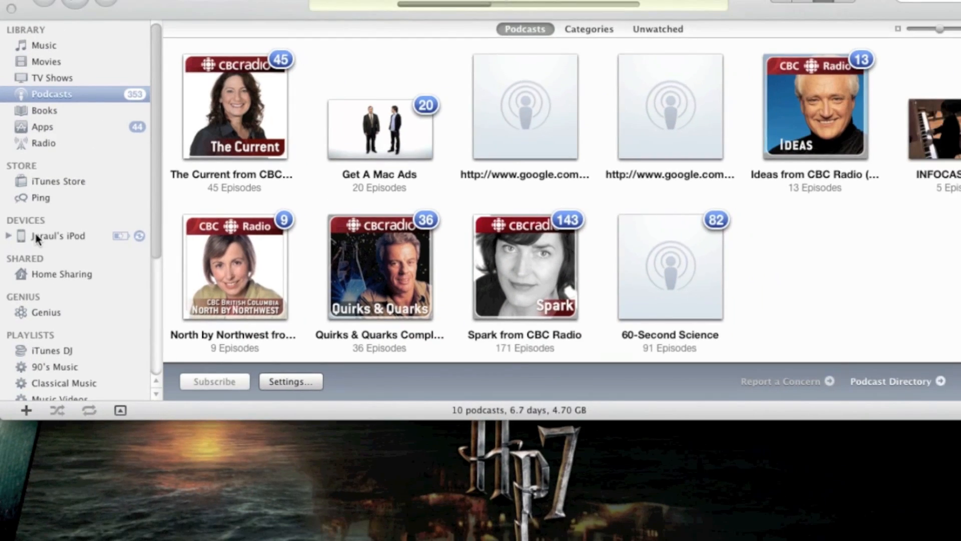
Step: Open the iPod's Summary page, then switch to its Apps sync settings
left_click(57, 235)
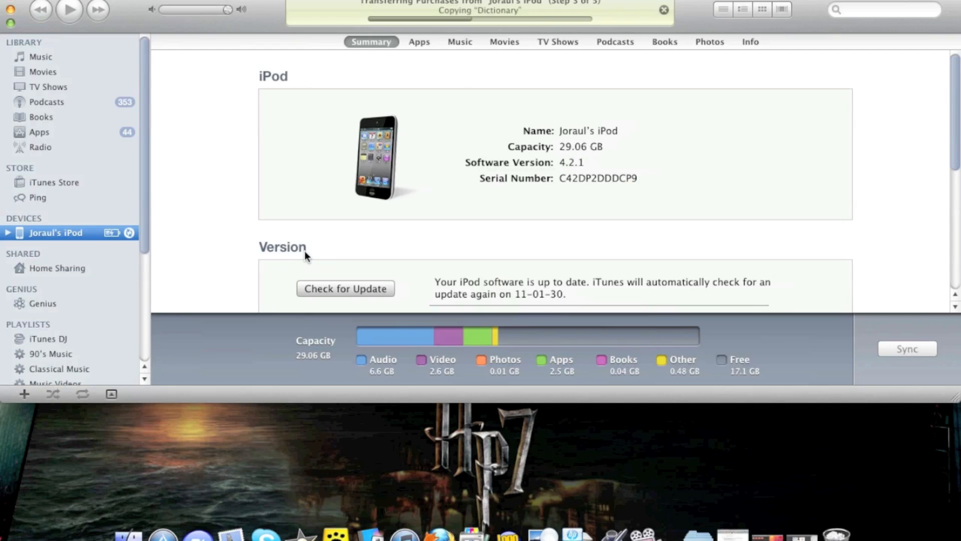
mouse_move(368, 251)
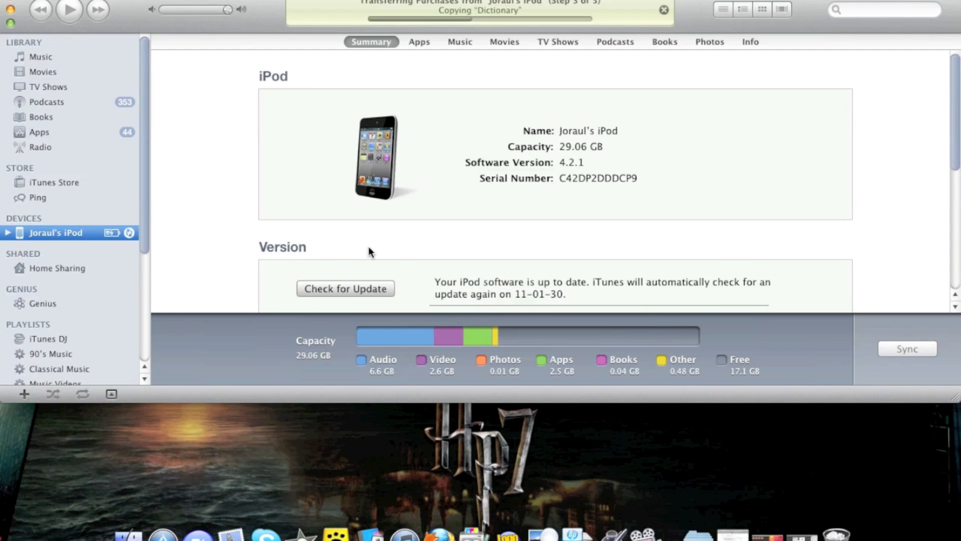
scroll("down", 3)
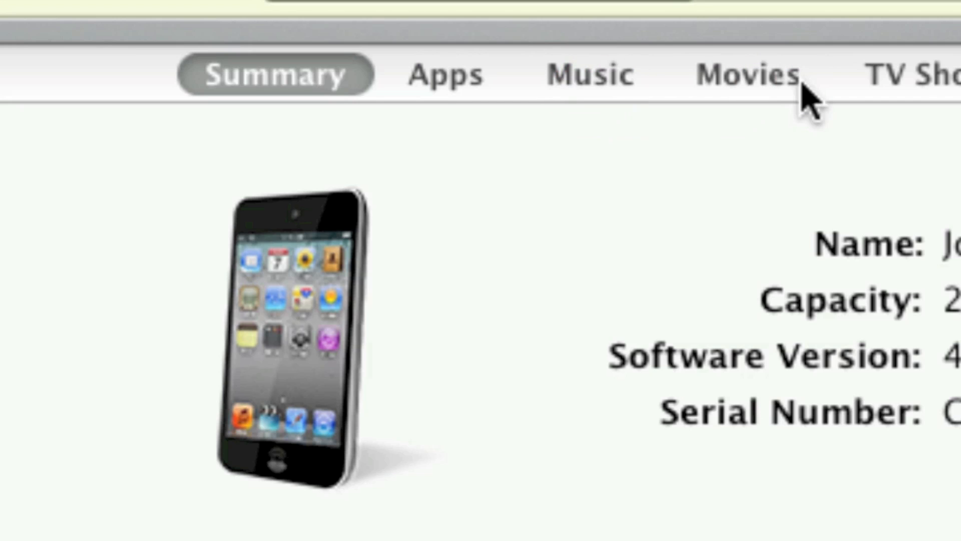
left_click(445, 74)
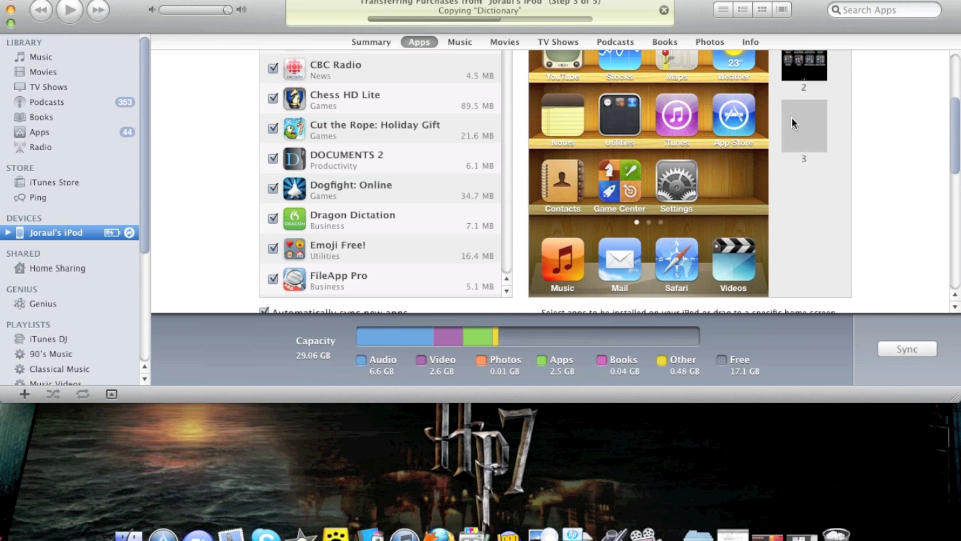
mouse_move(380, 43)
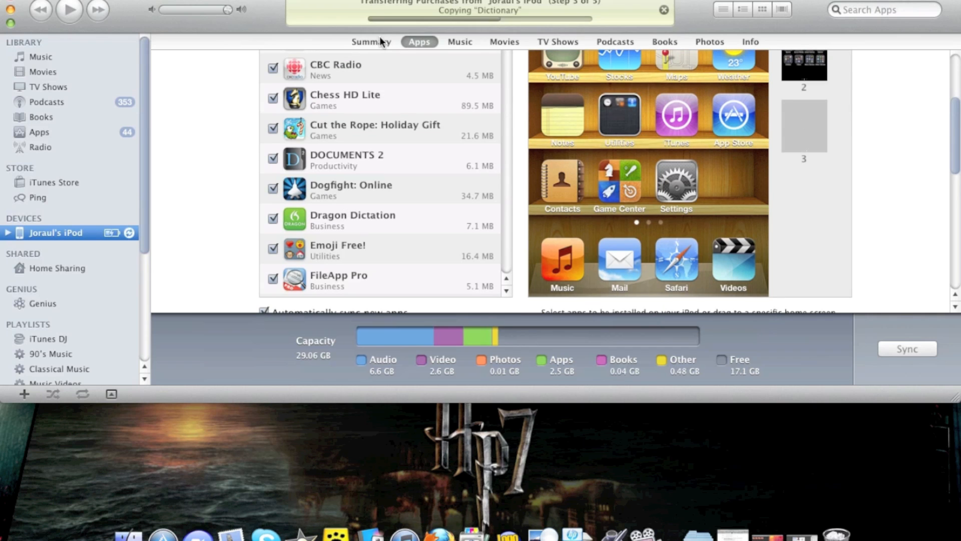
mouse_move(385, 34)
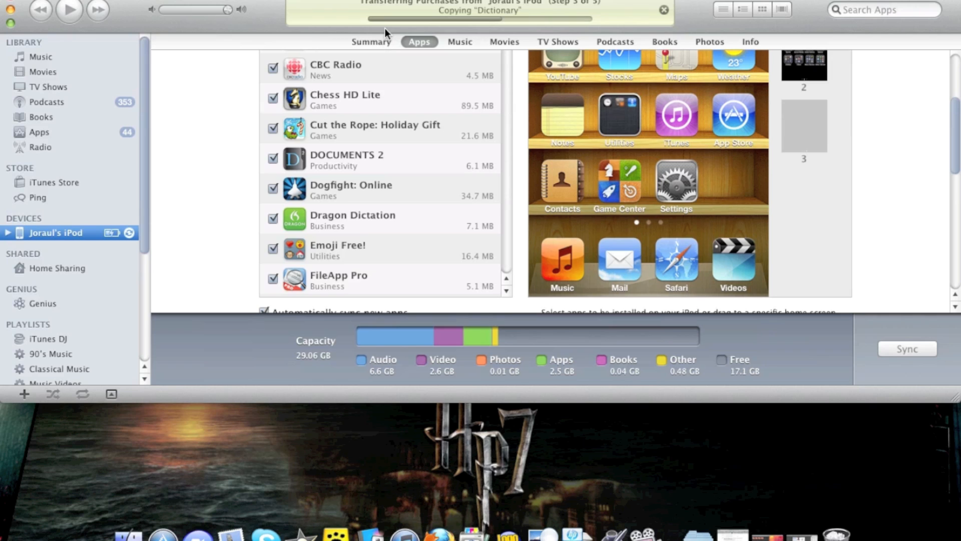
mouse_move(398, 64)
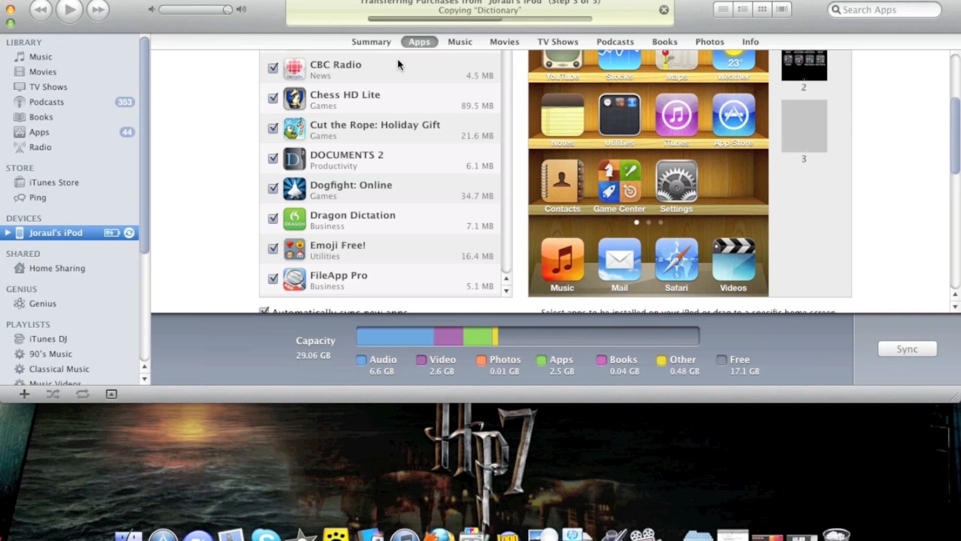
Step: Return to the iPod's Summary tab and scroll through its Version section
left_click(371, 41)
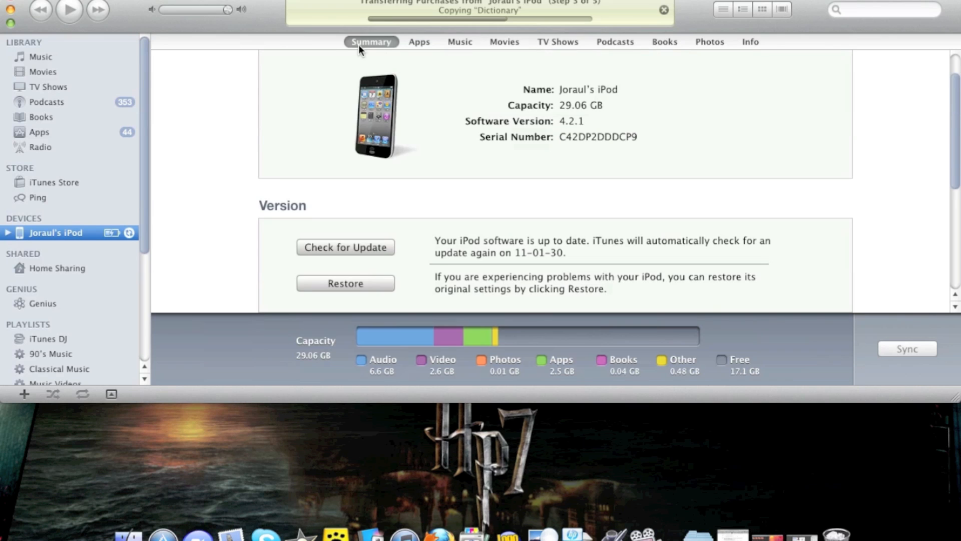
mouse_move(429, 202)
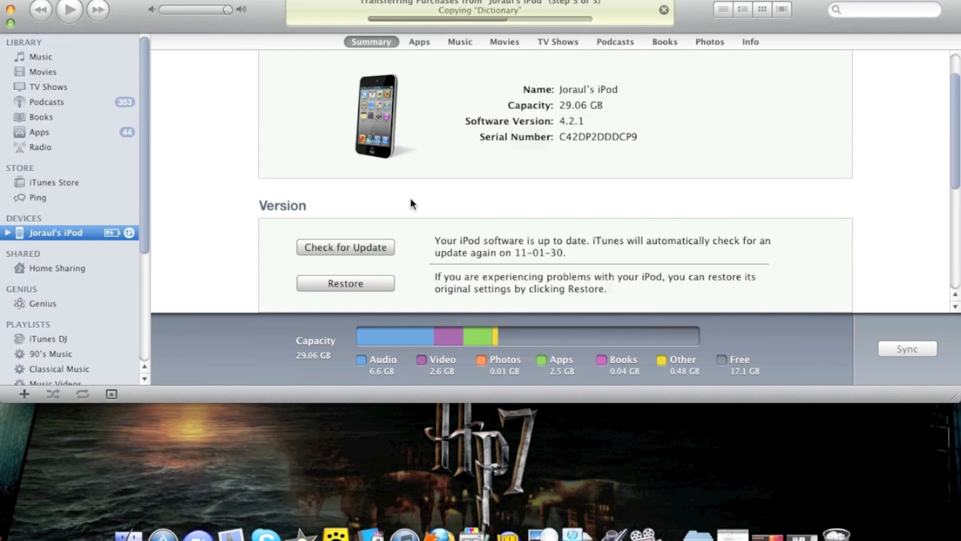
scroll("down", 3)
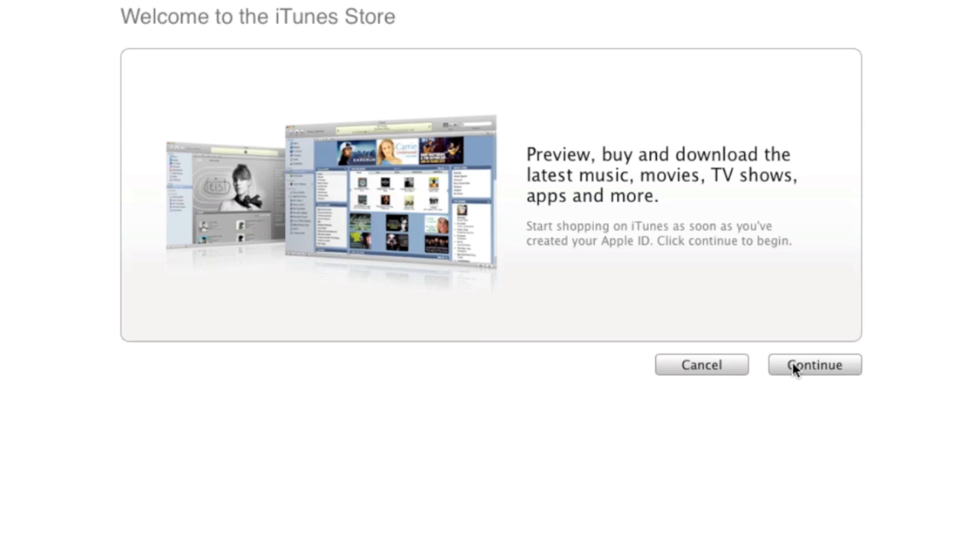
Step: Continue past the iTunes Store welcome, agree to the terms, and view the Apple ID form
left_click(814, 364)
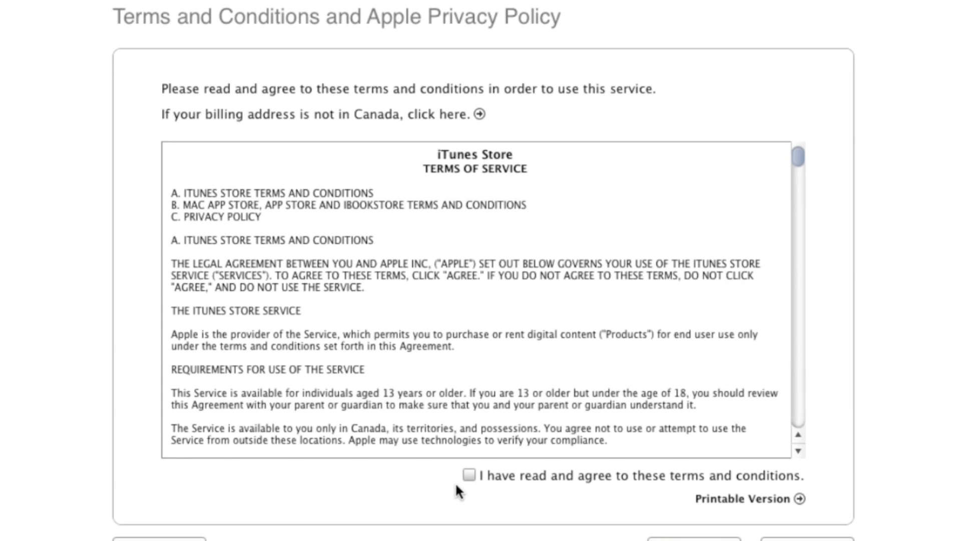
left_click(470, 475)
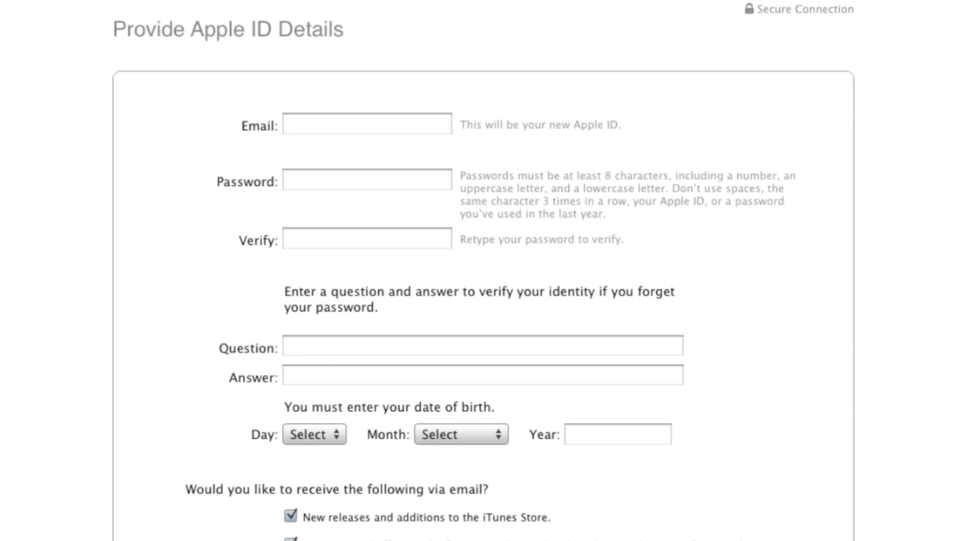
scroll("down", 3)
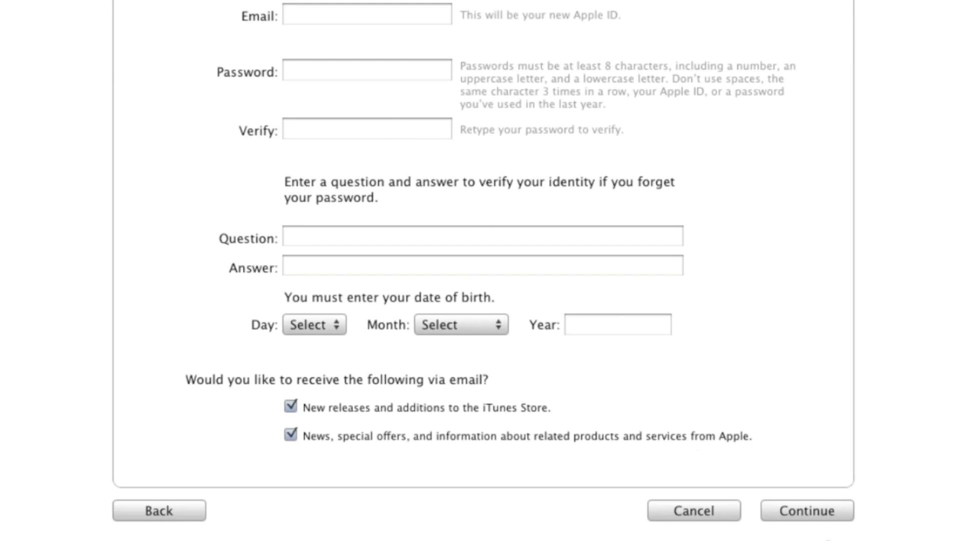
mouse_move(785, 499)
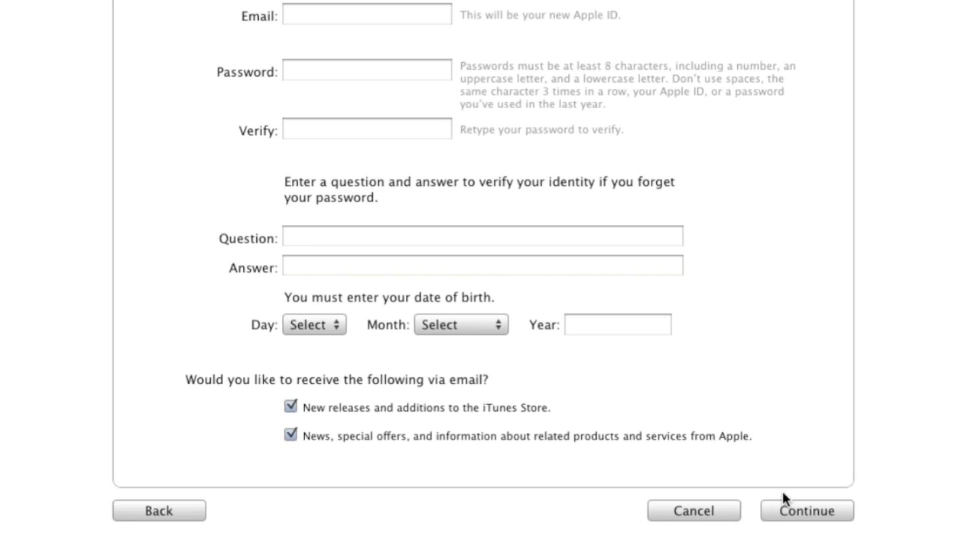
mouse_move(779, 494)
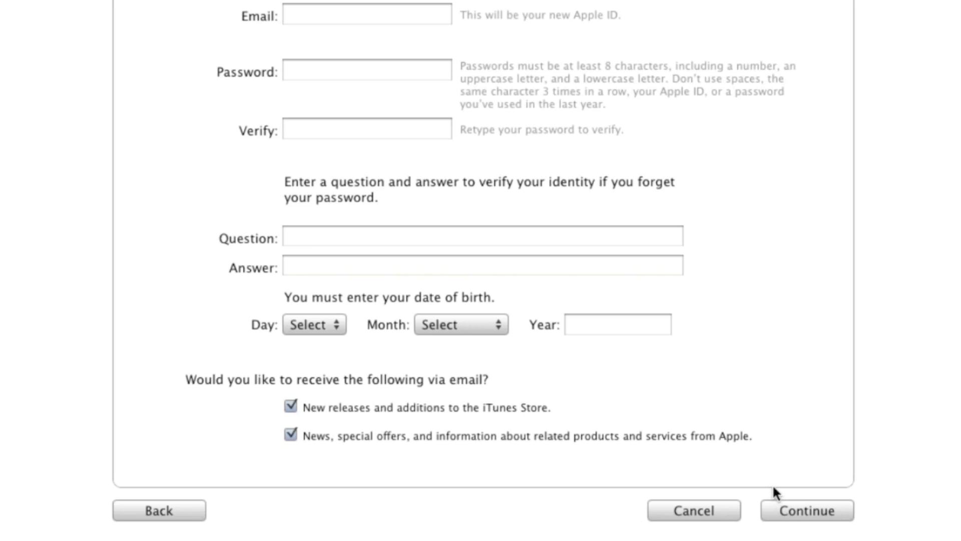
mouse_move(650, 414)
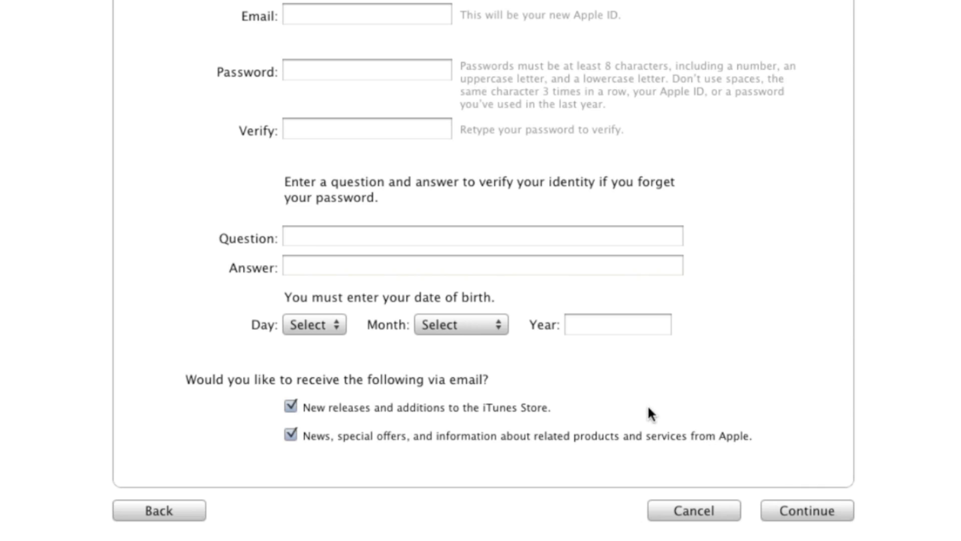